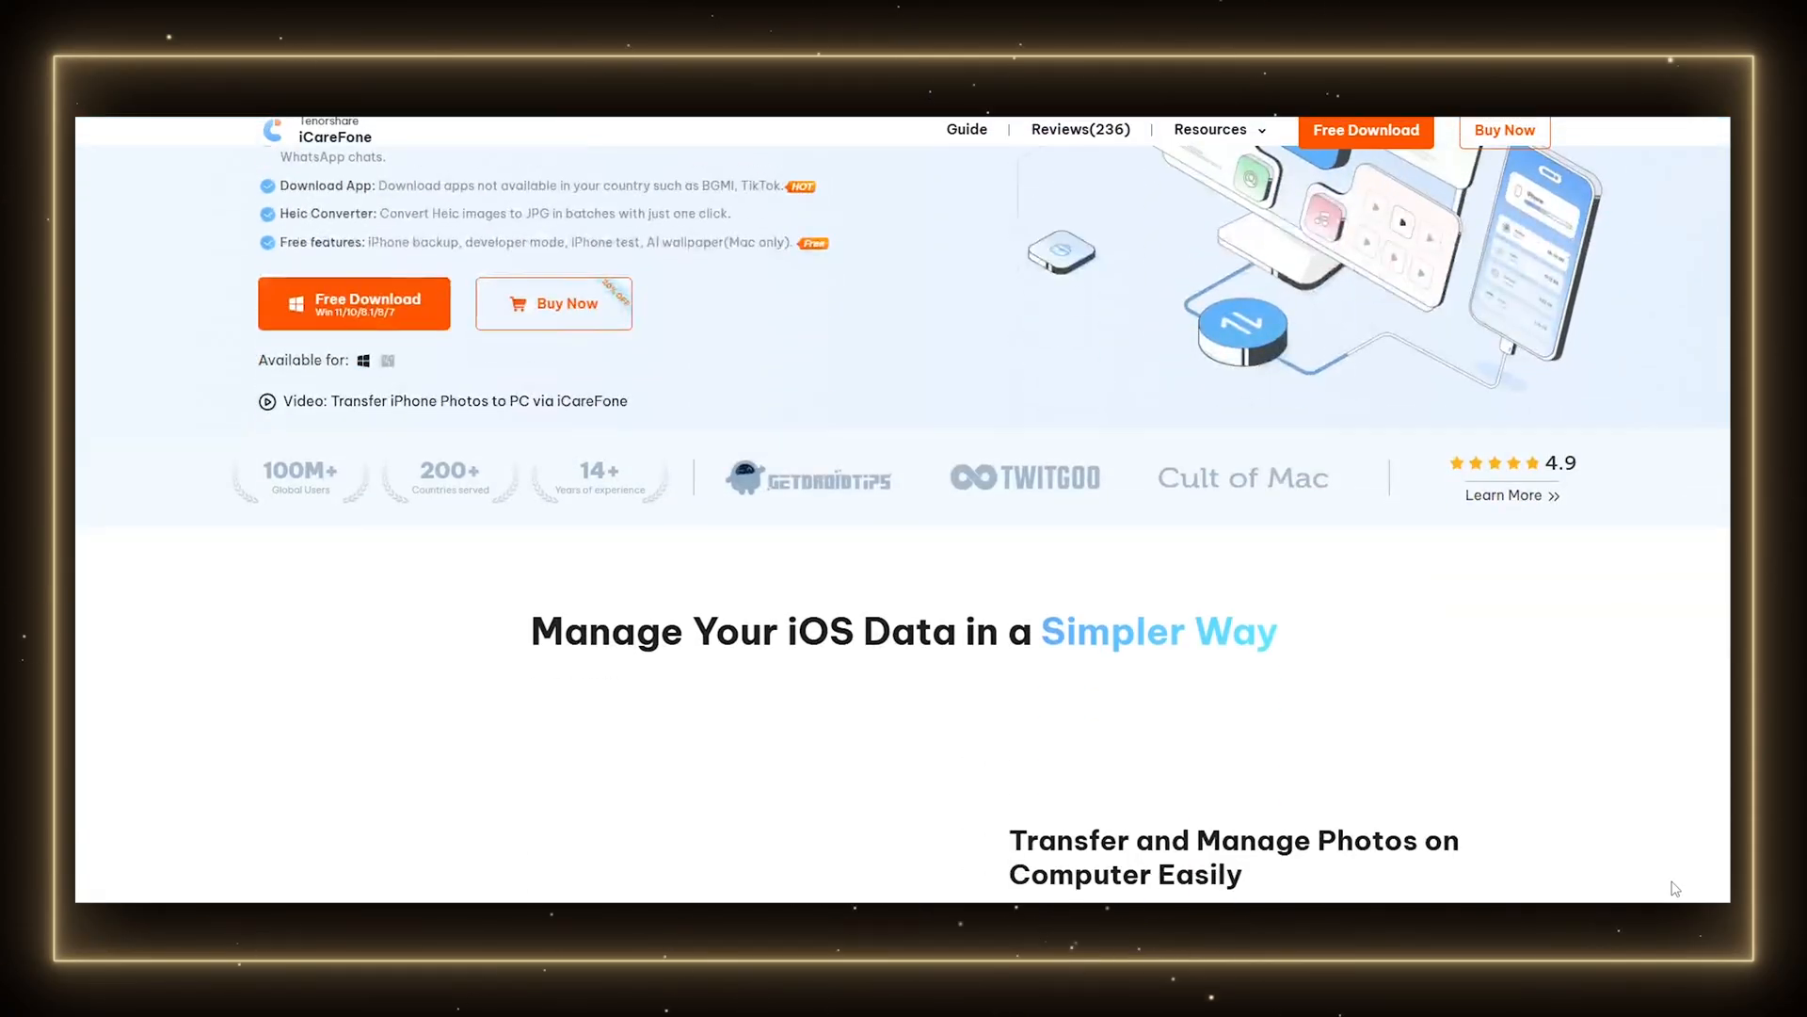
# Step: Scroll through the iCareFone photo management, music transfer and app download sections
pyautogui.scroll(-3)
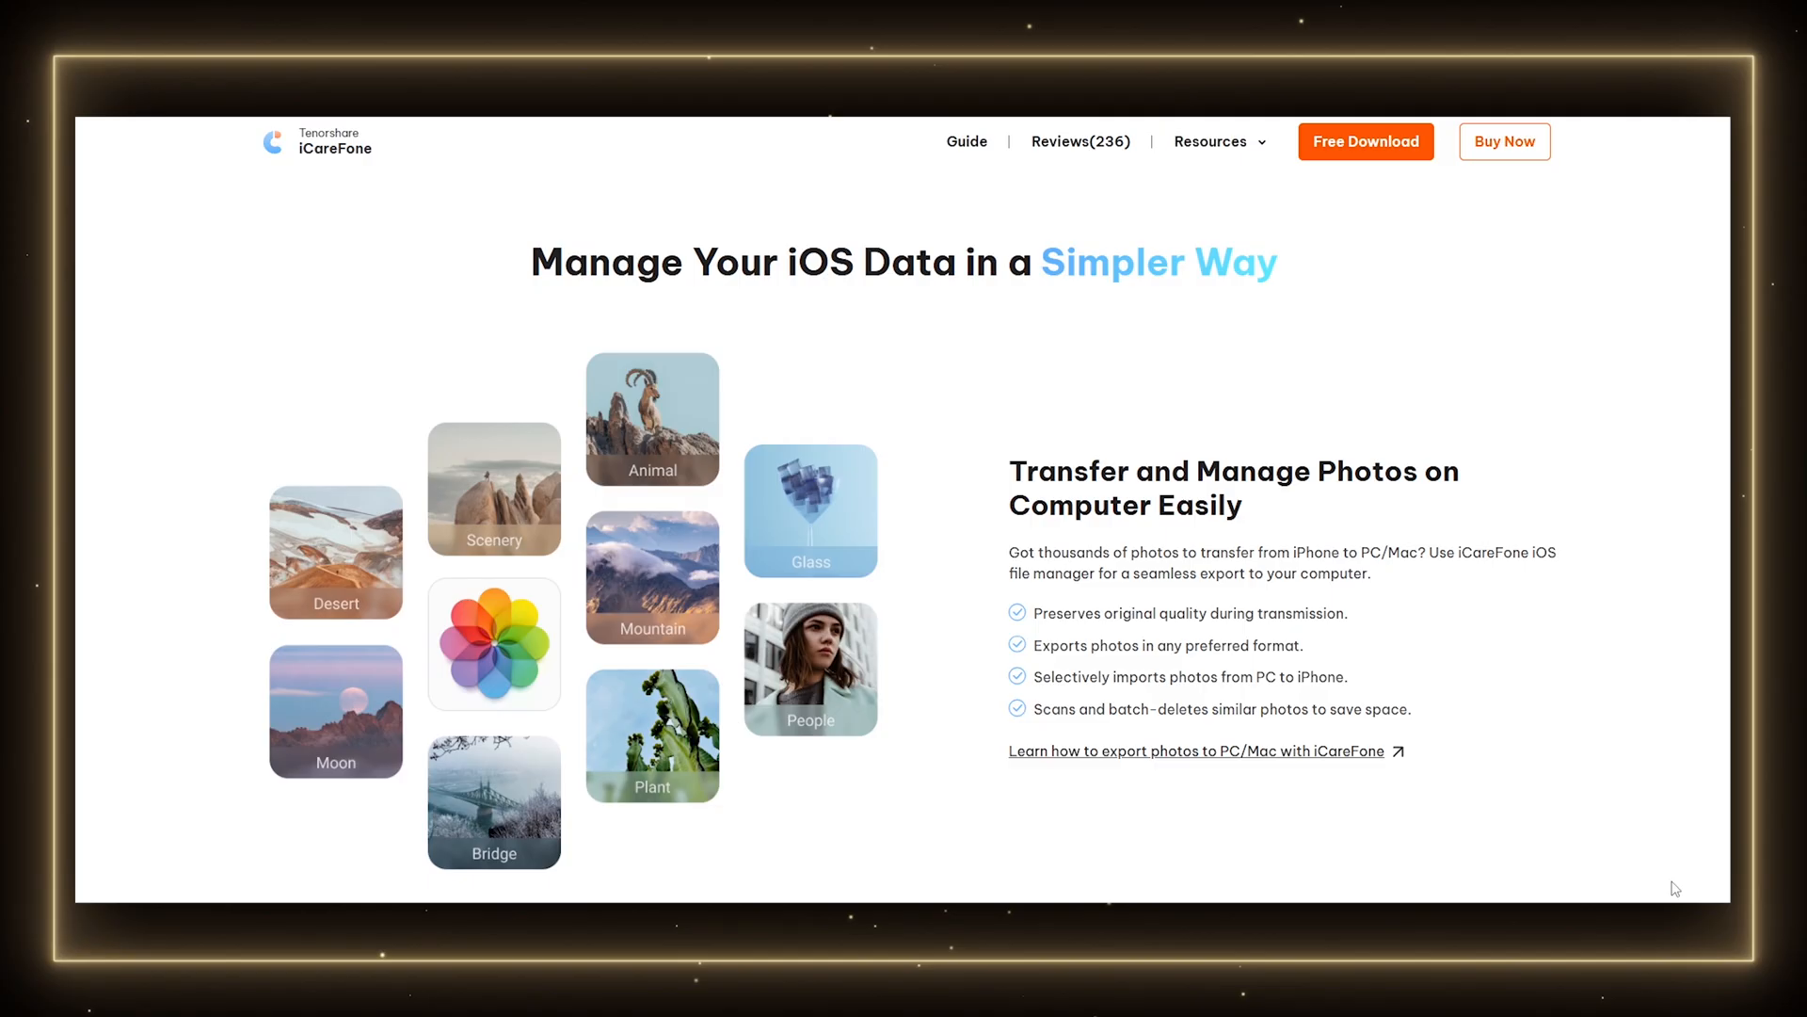
pyautogui.scroll(-3)
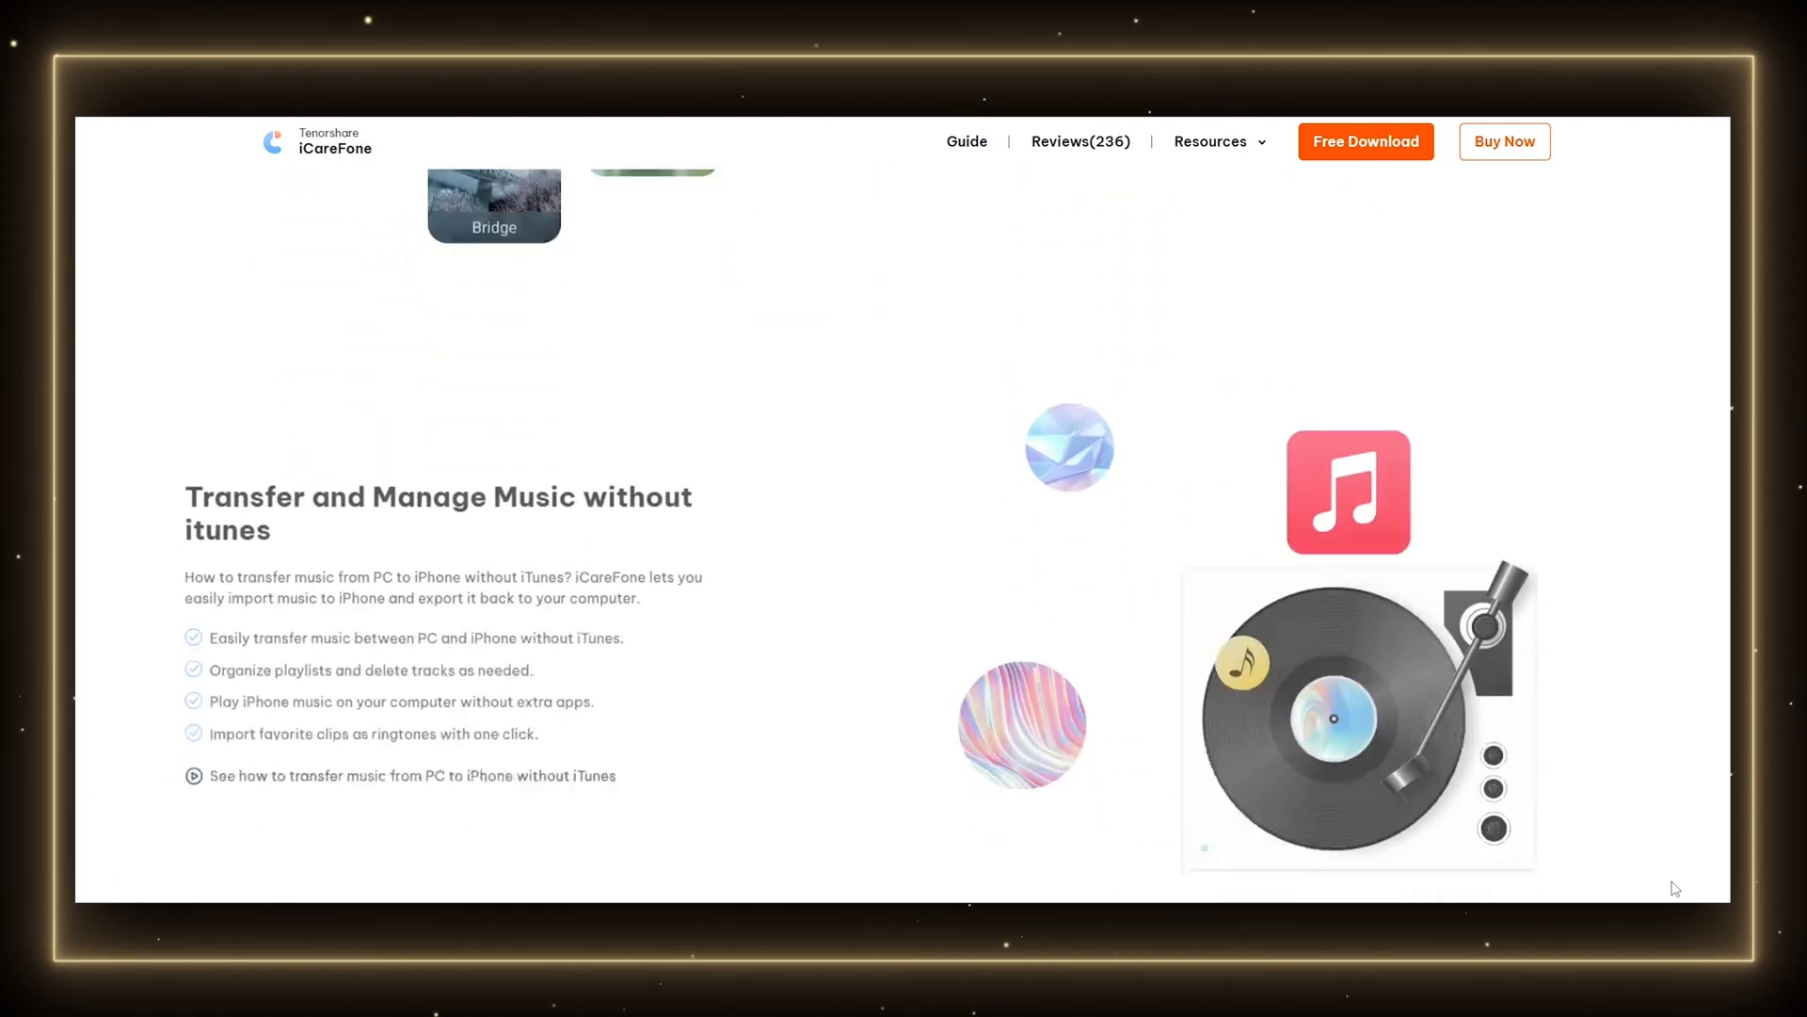
pyautogui.scroll(-3)
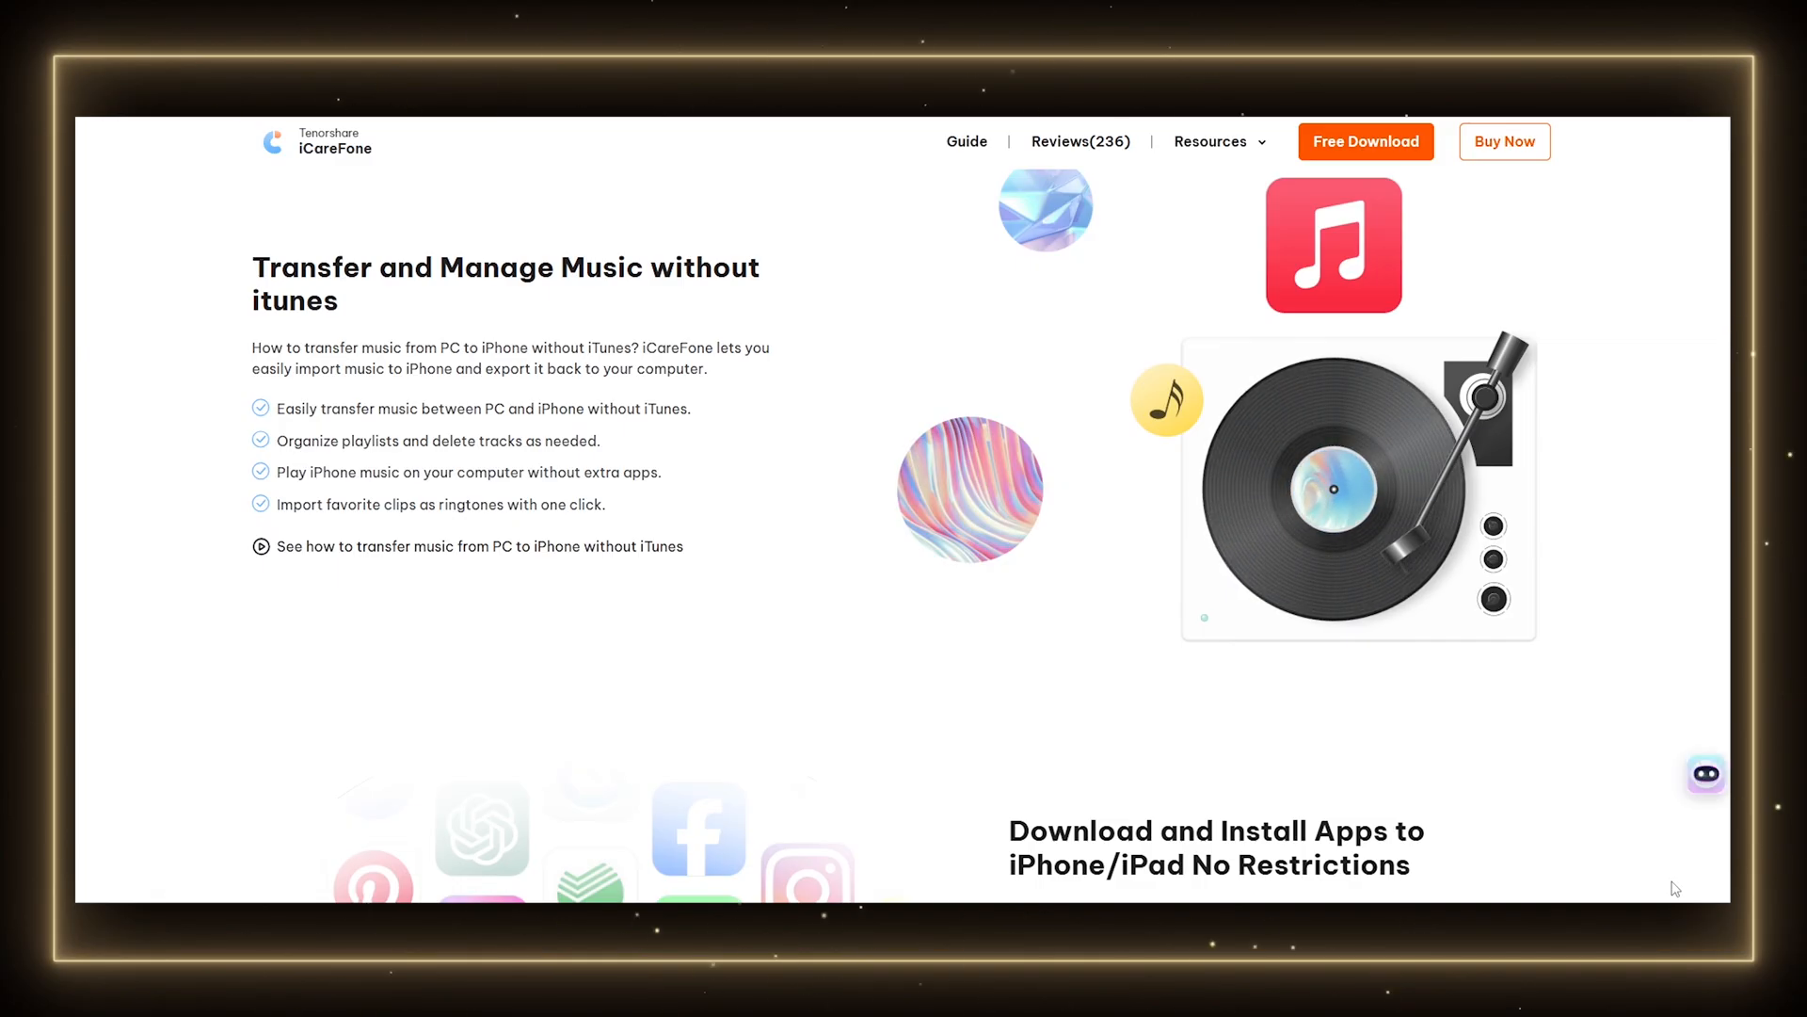
pyautogui.scroll(-3)
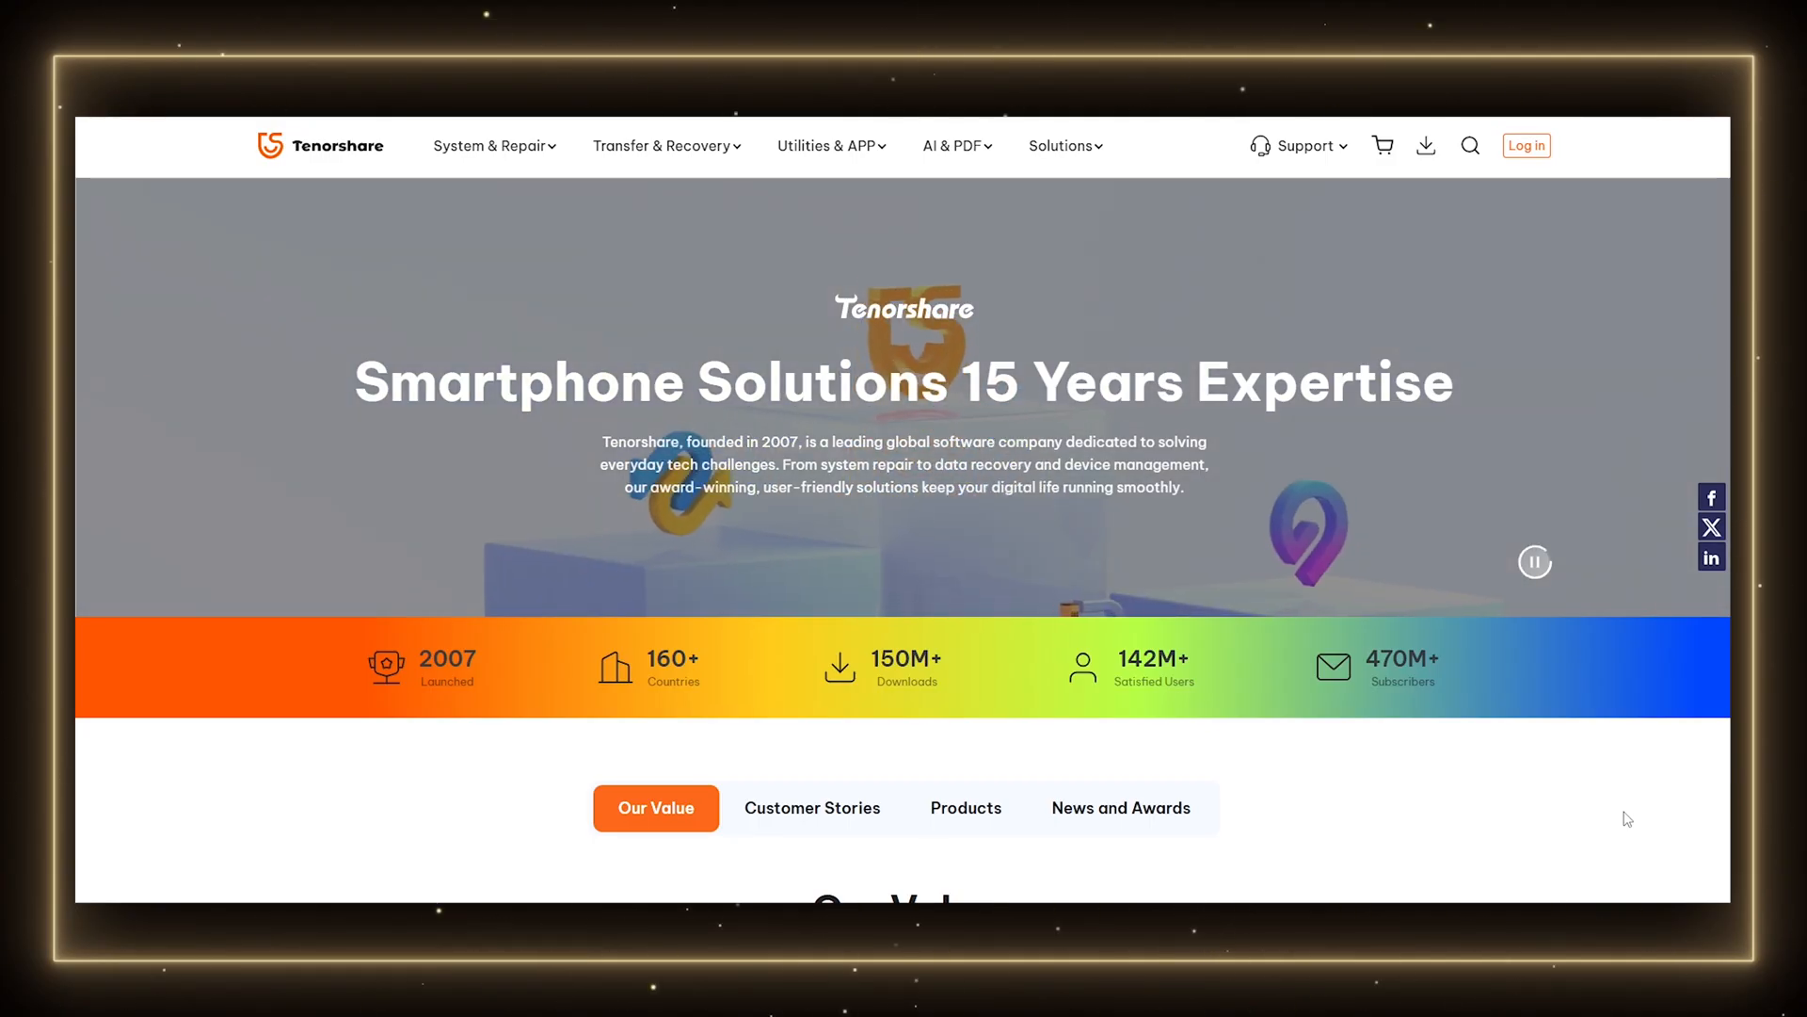
# Step: Scroll the Tenorshare company homepage on the way to the iCareFone product page
pyautogui.scroll(-3)
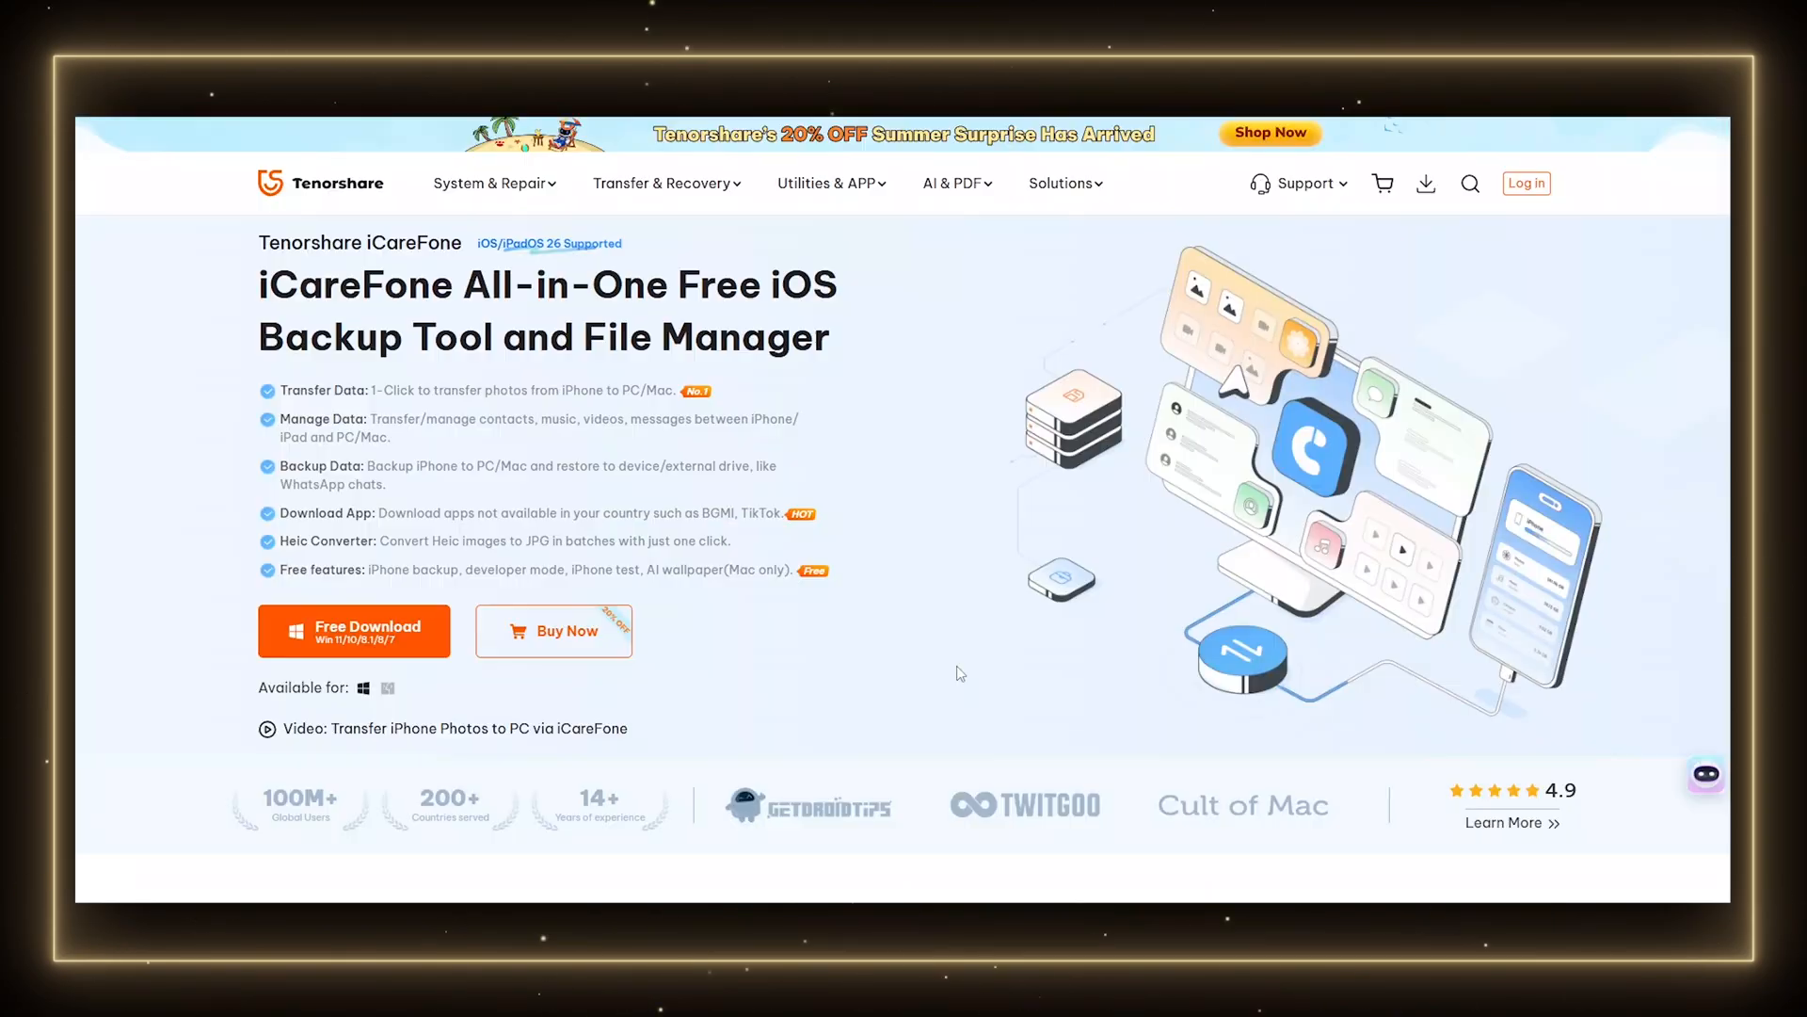
pyautogui.moveTo(437, 682)
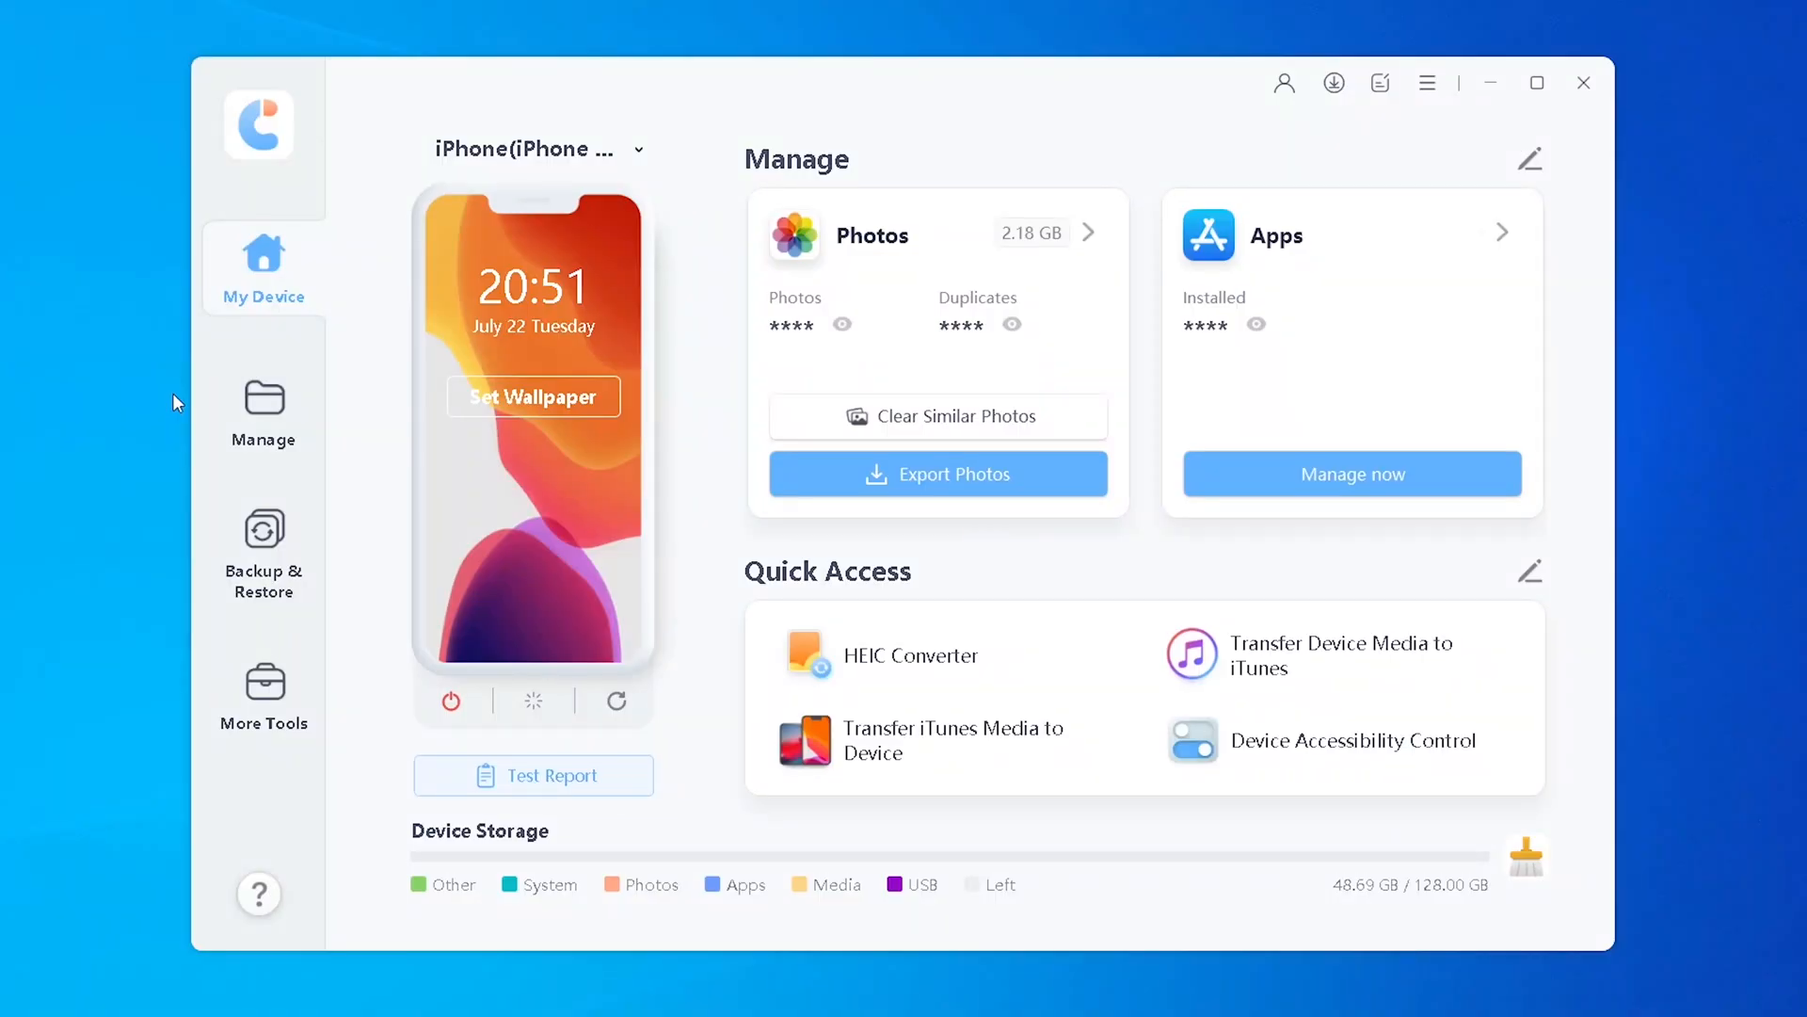
# Step: Back up the connected iPhone from Backup & Restore and dismiss the Backup Completed screen
pyautogui.click(264, 546)
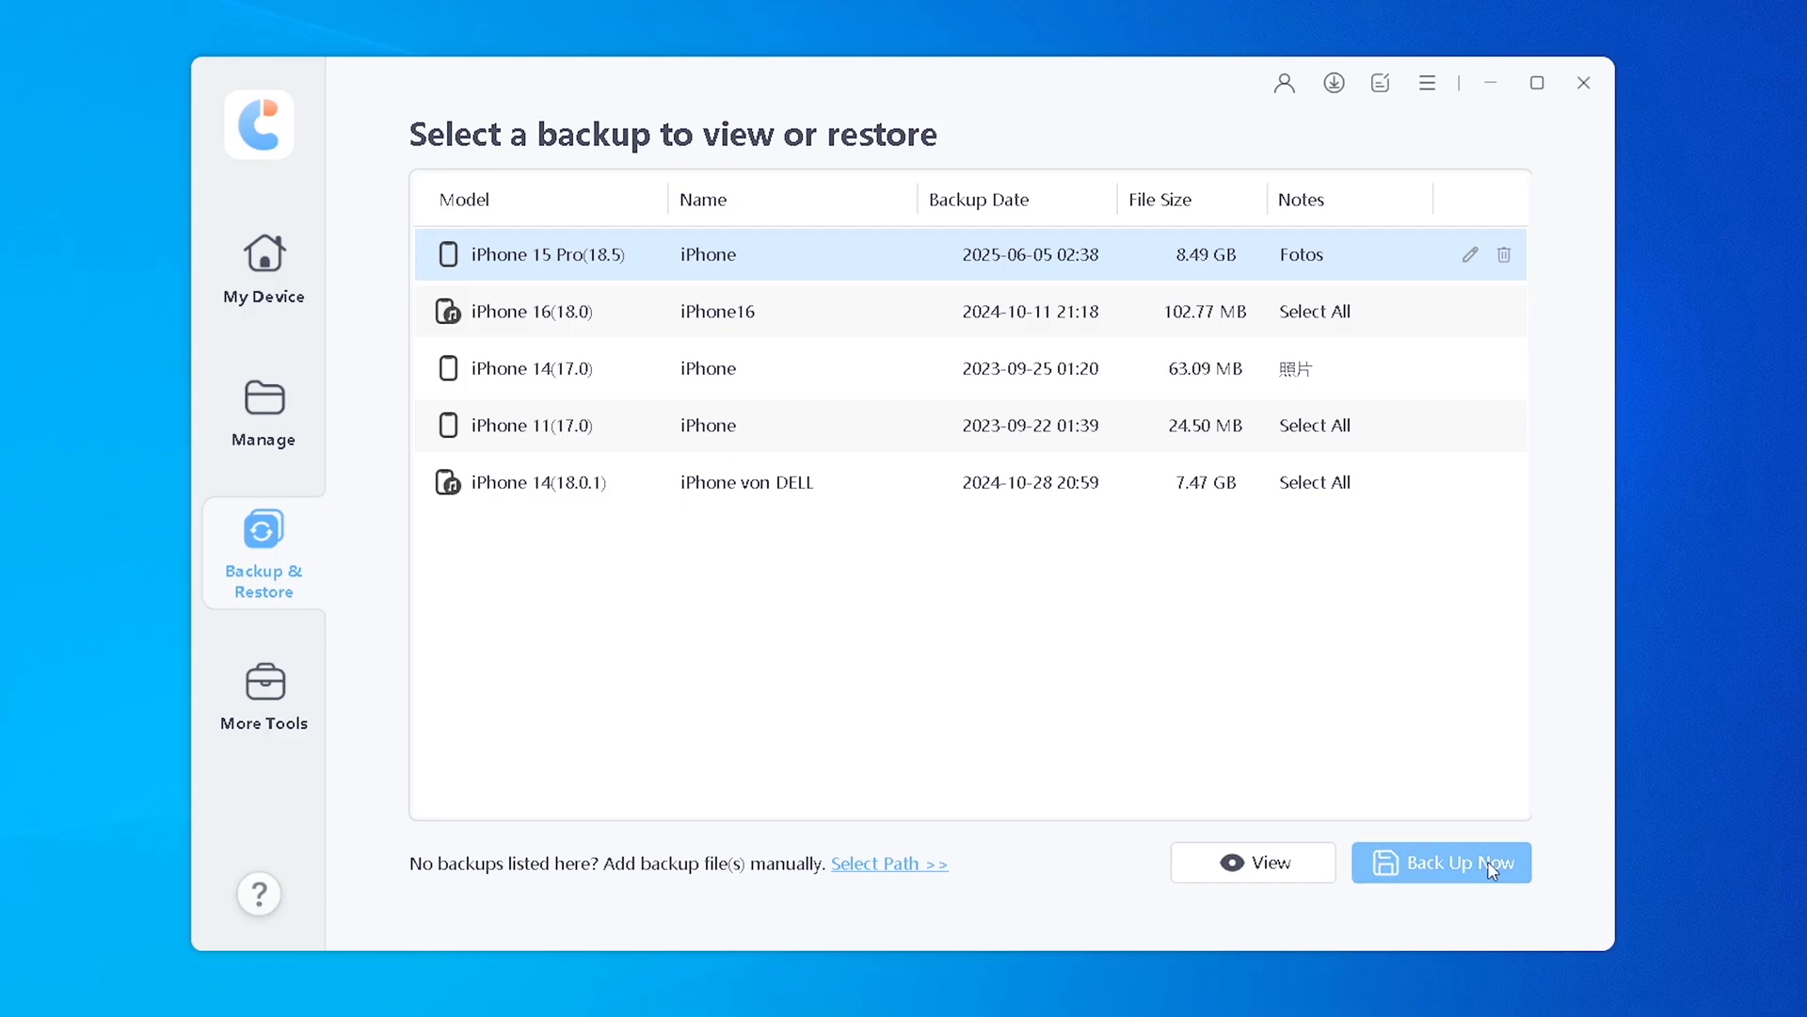
pyautogui.click(1454, 862)
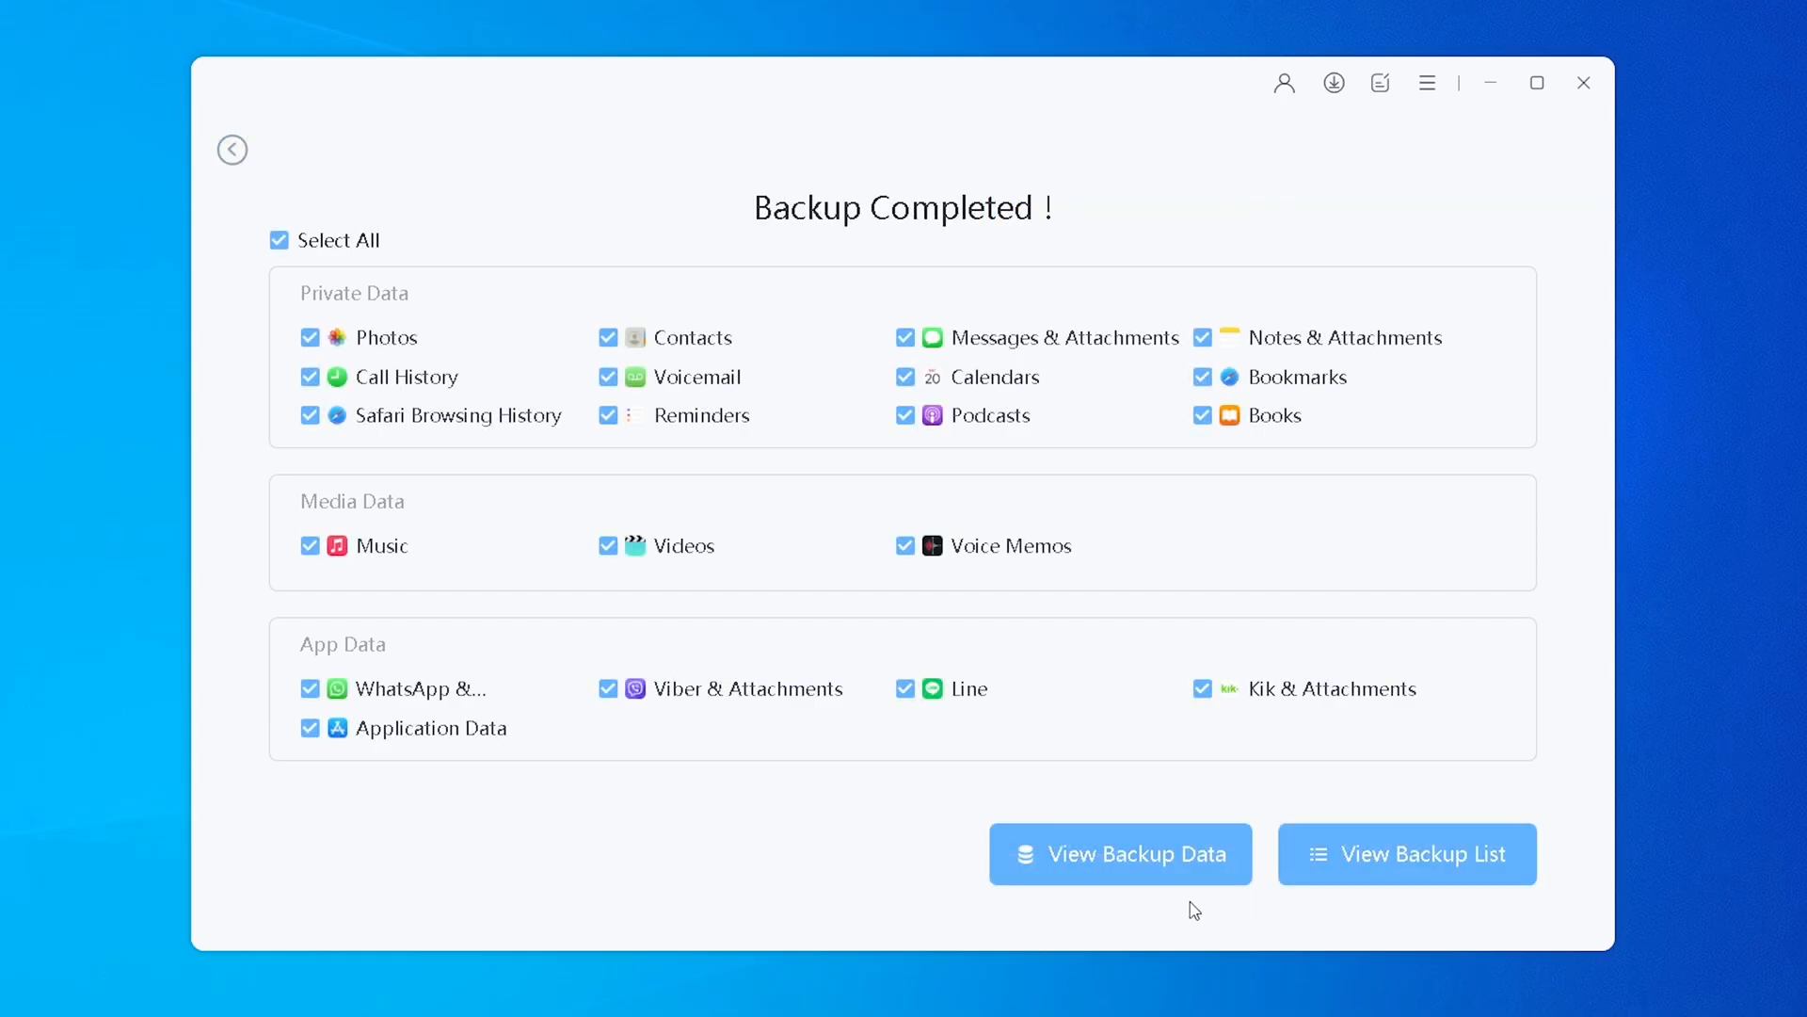
pyautogui.click(1121, 854)
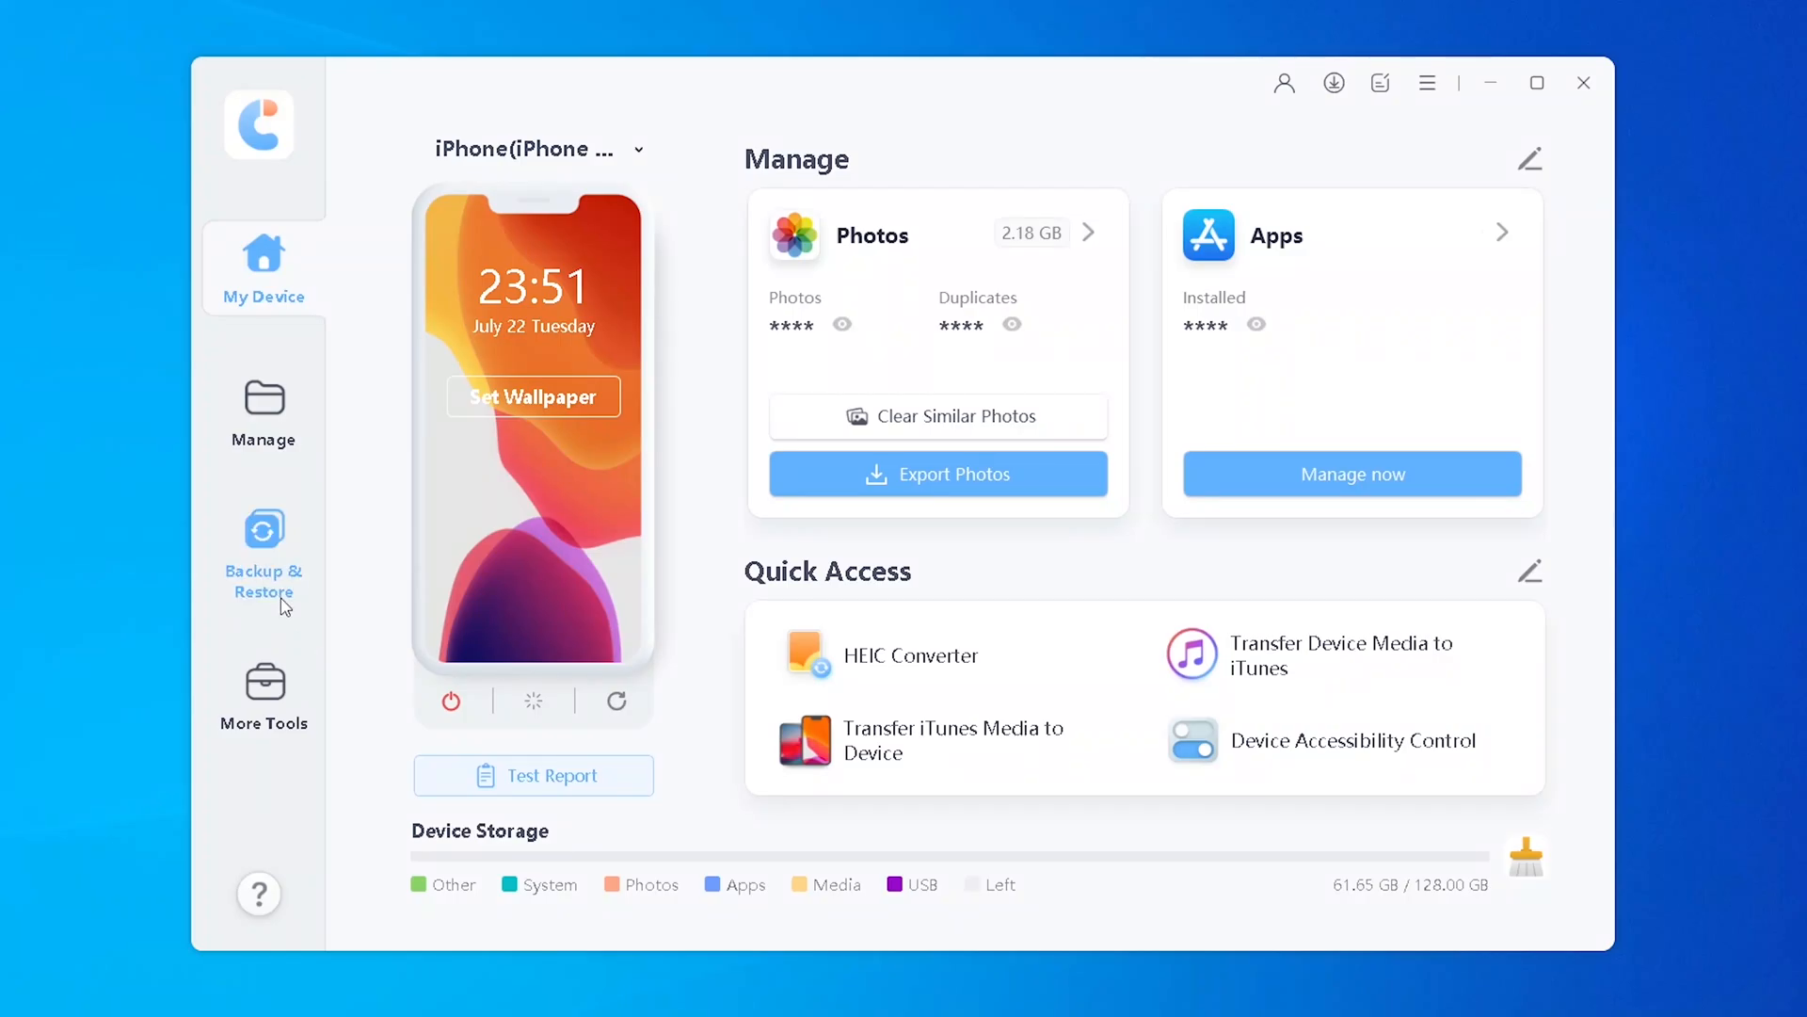
# Step: View the contents of the 2025-07-22 iPhone 15 Pro backup
pyautogui.click(264, 534)
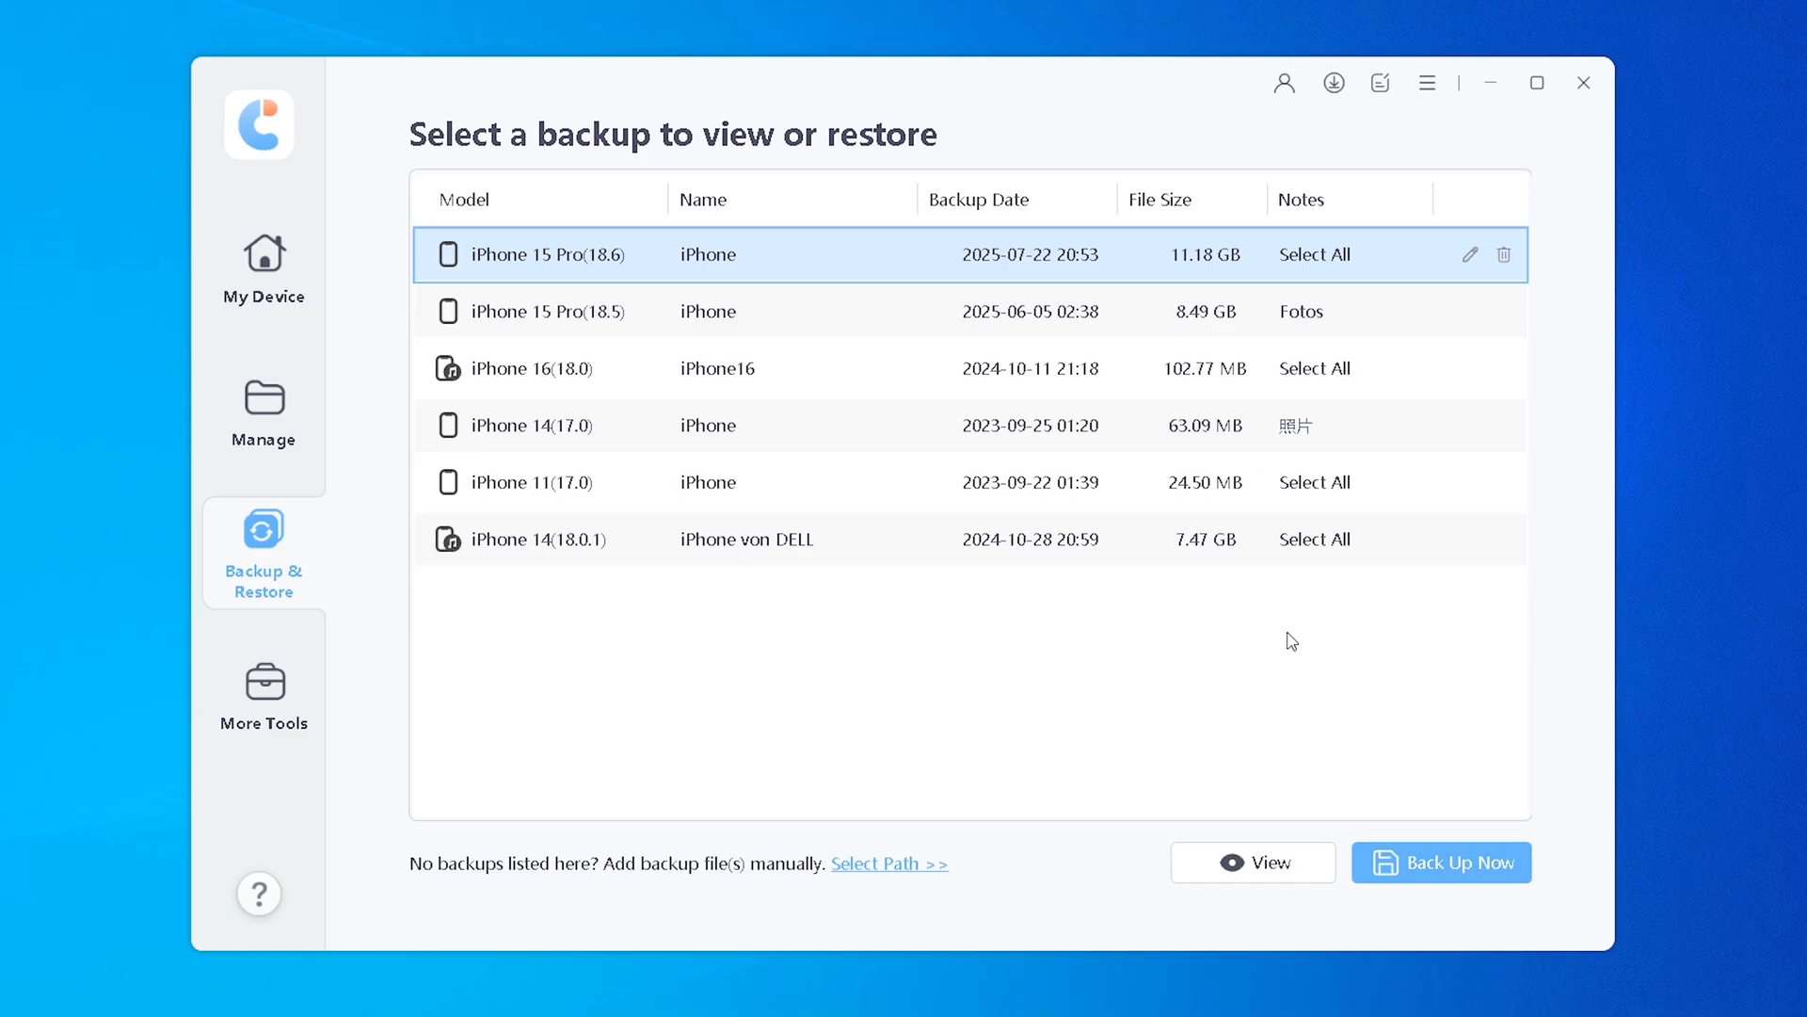
pyautogui.click(1253, 863)
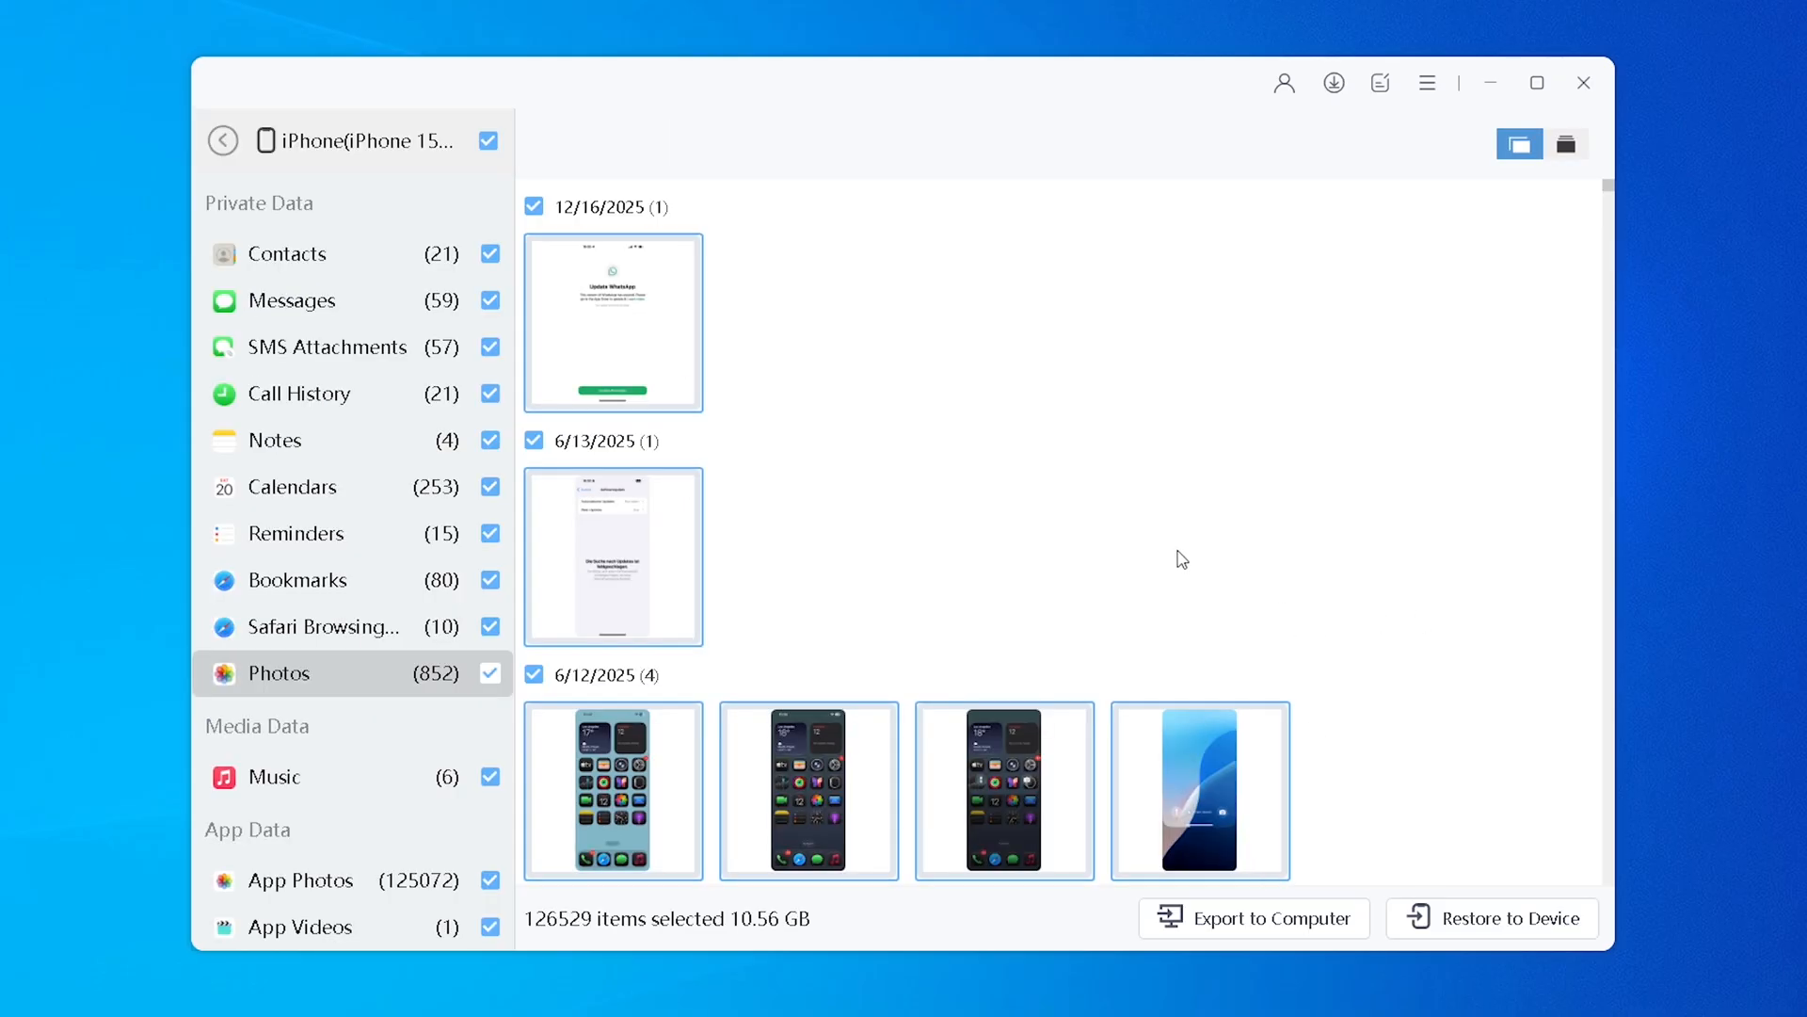
# Step: Deselect all data types, select only Photos (852), and restore them to the iPhone
pyautogui.click(488, 141)
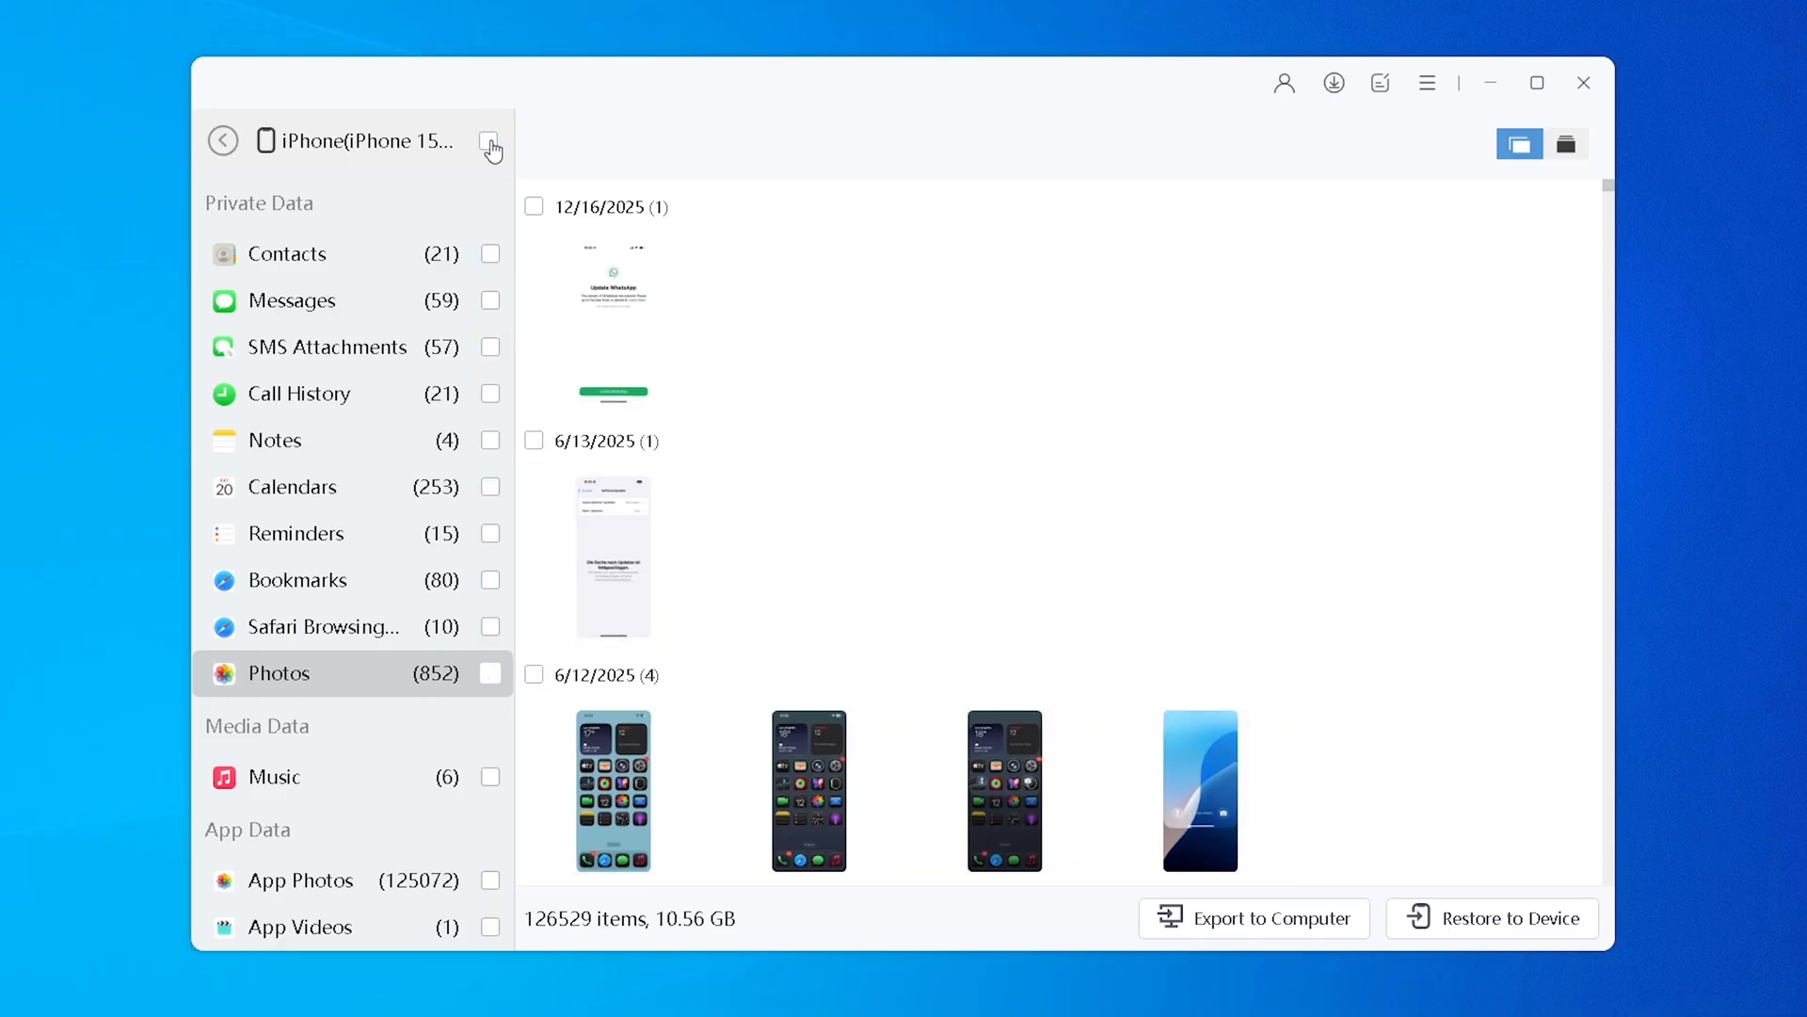
pyautogui.click(490, 673)
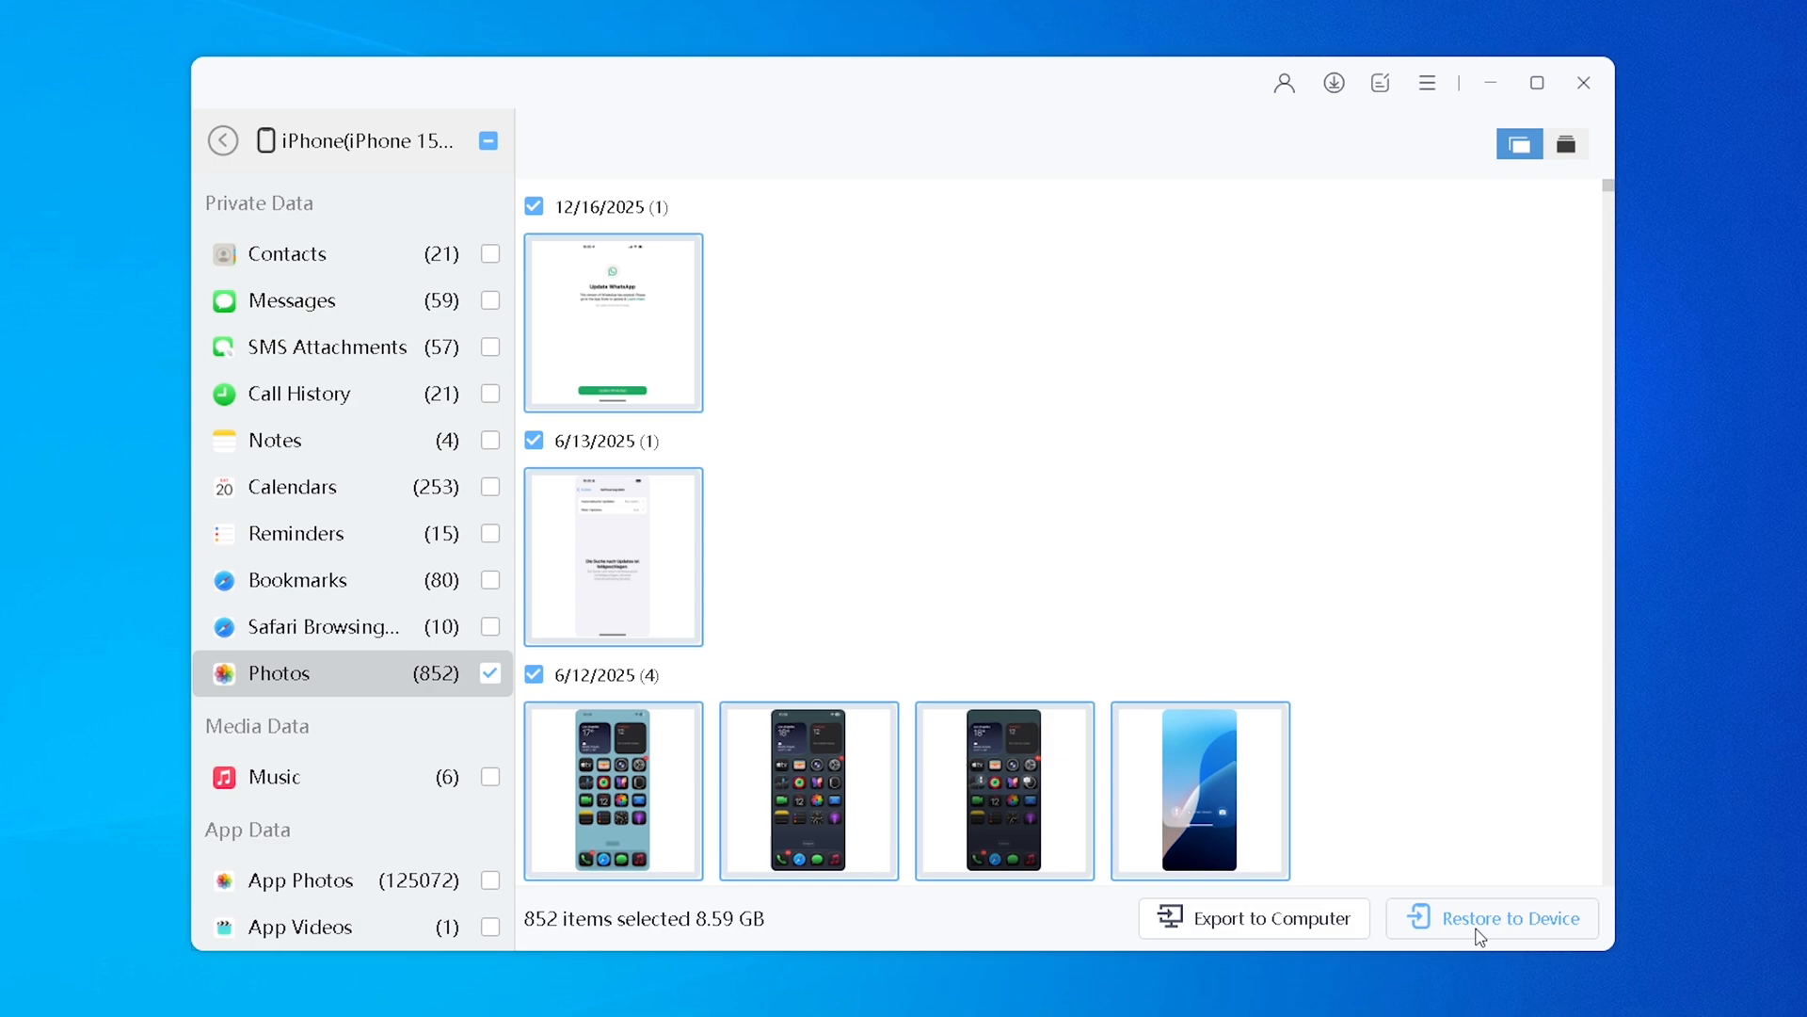
pyautogui.click(1508, 918)
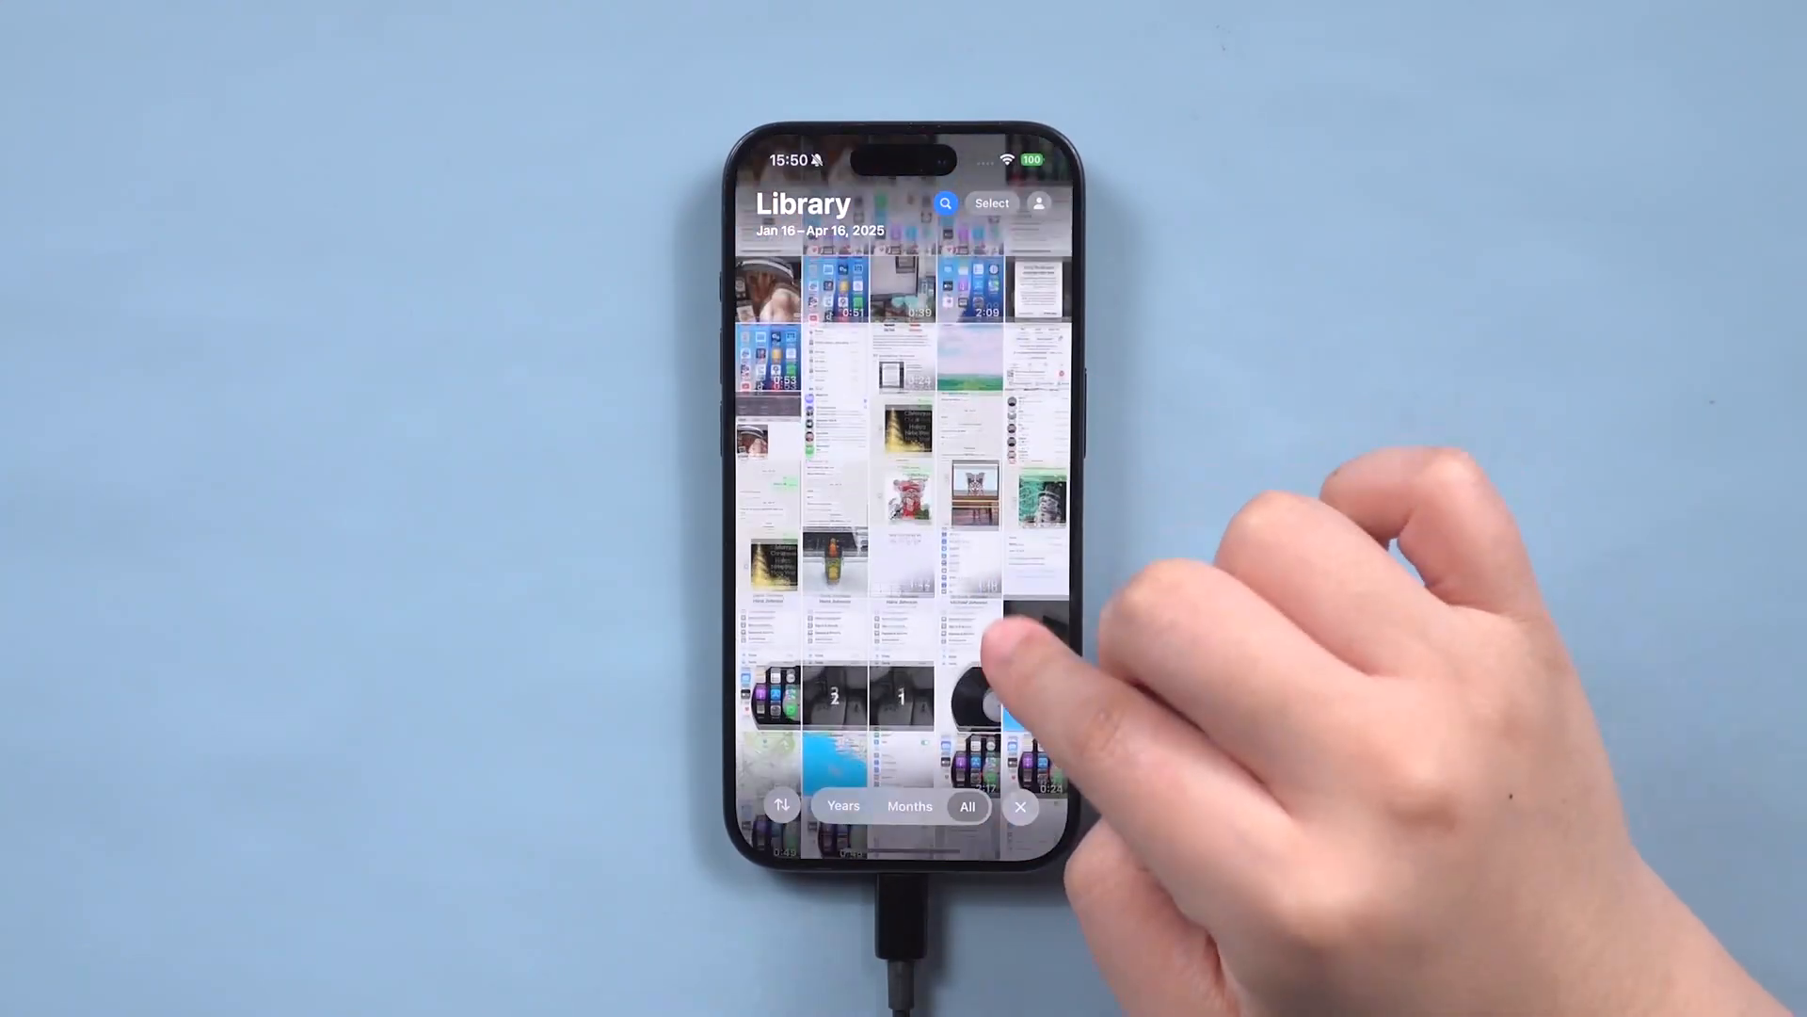
# Step: Scroll the iPhone Photos library to check the restored December 31, 2024 pictures
pyautogui.scroll(-3)
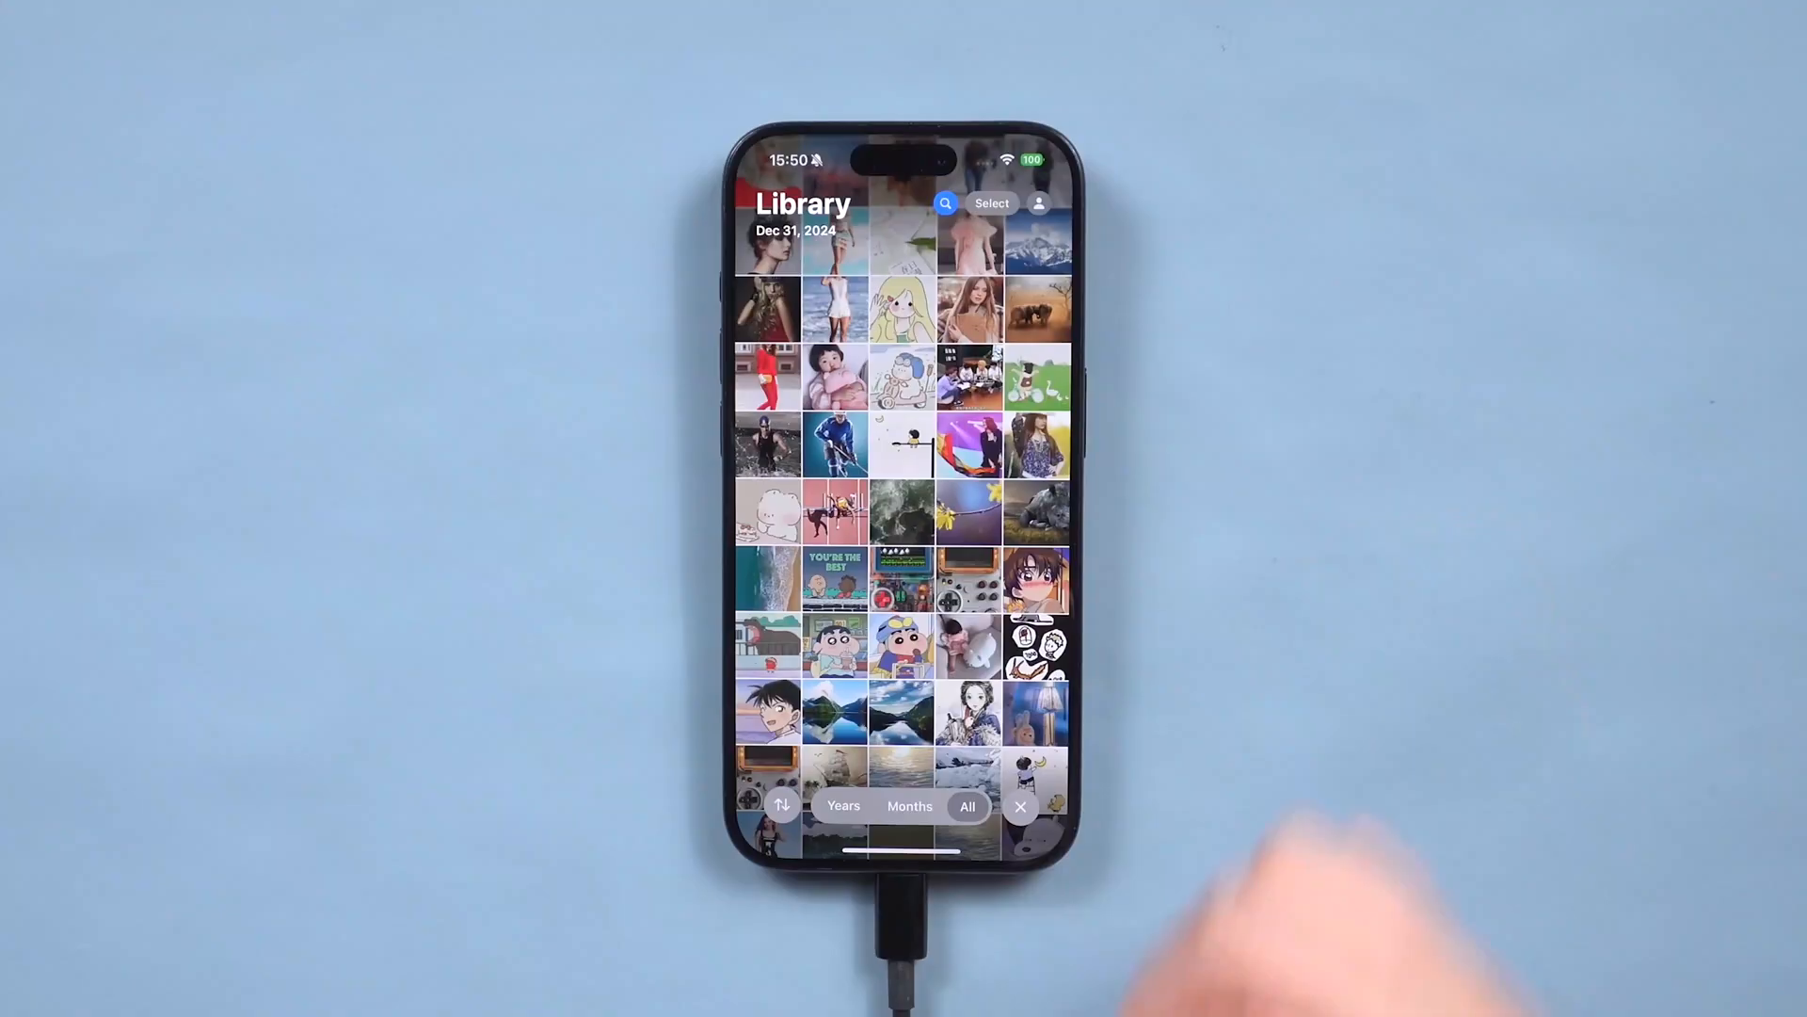